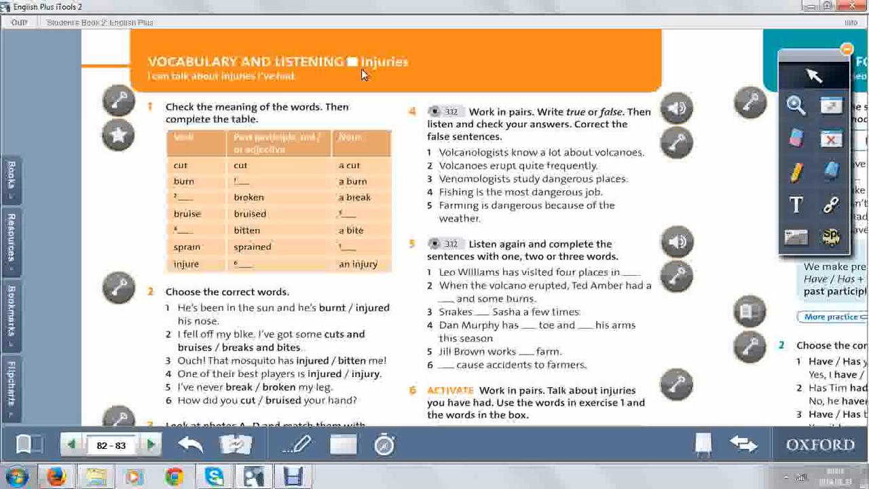
{"action": "mouse_move", "coordinate": [348, 64]}
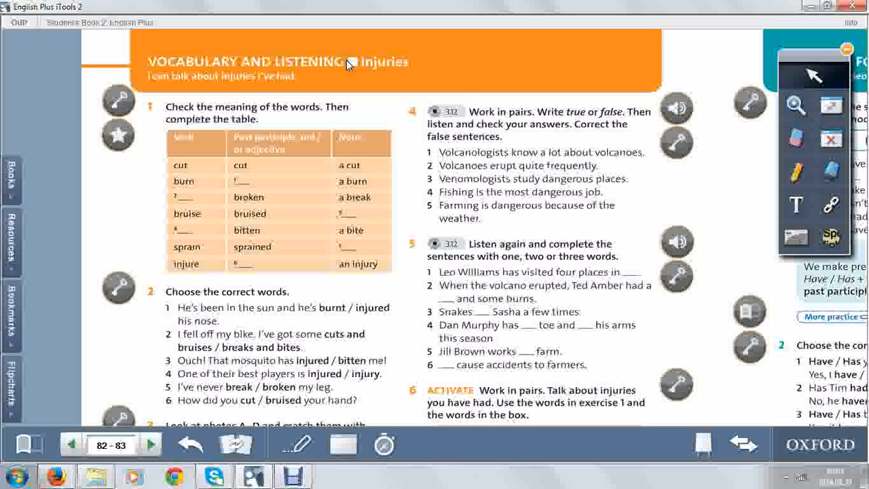
{"action": "mouse_move", "coordinate": [315, 125]}
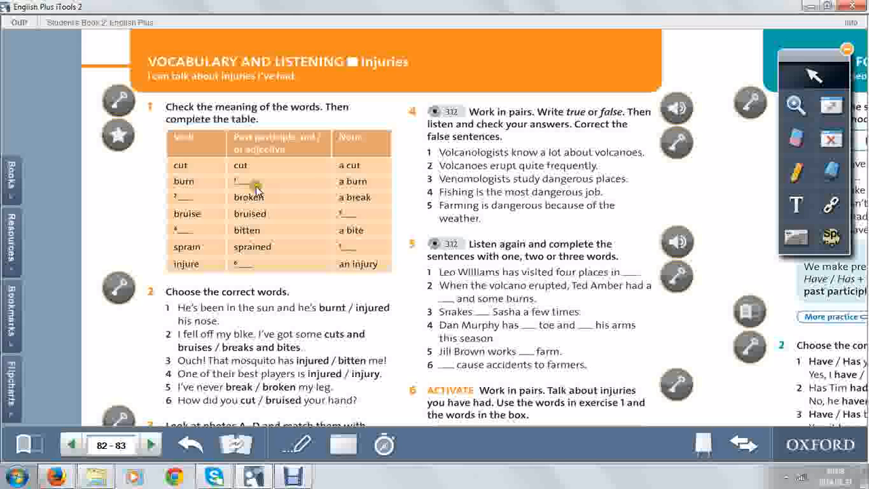
{"action": "mouse_move", "coordinate": [347, 196]}
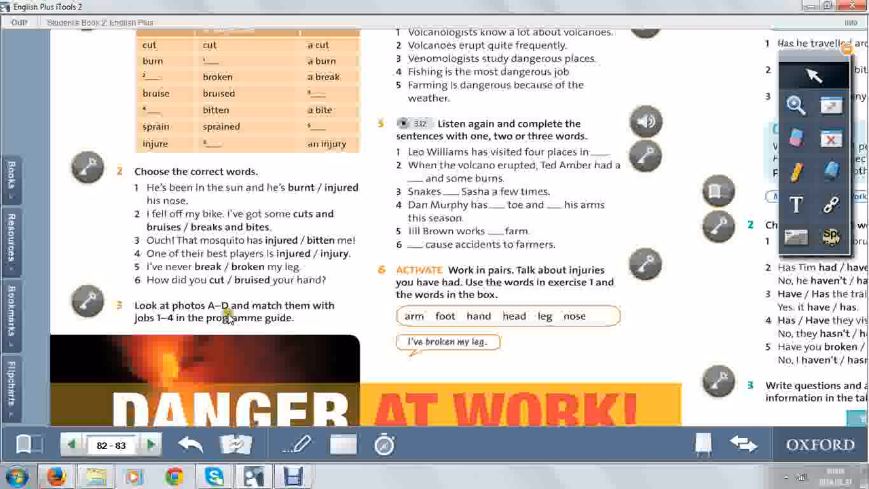
{"action": "mouse_move", "coordinate": [112, 312]}
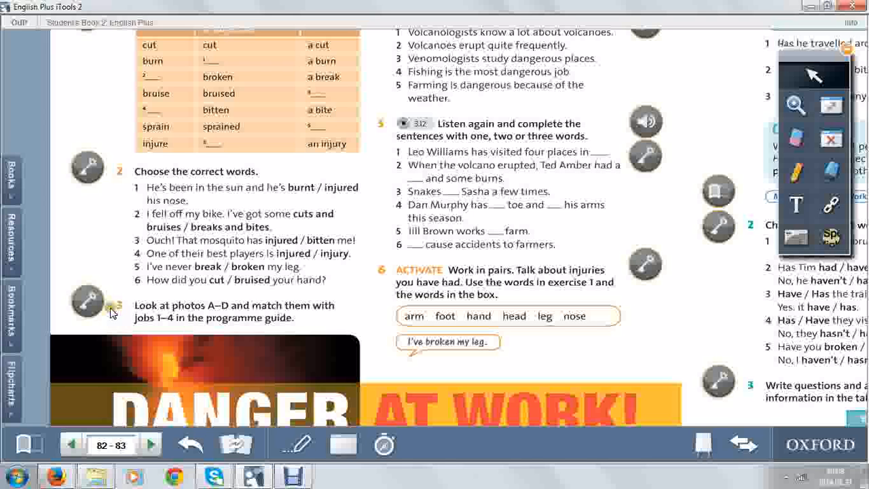
{"action": "mouse_move", "coordinate": [174, 318]}
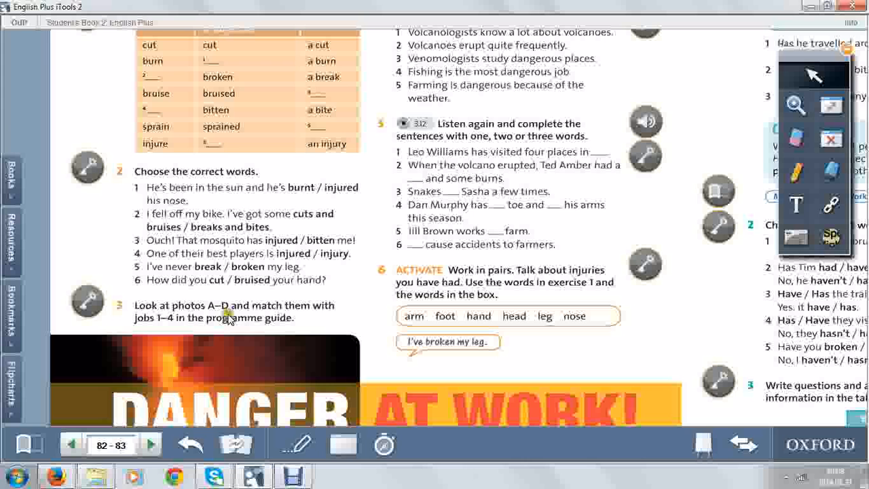
{"action": "mouse_move", "coordinate": [282, 364]}
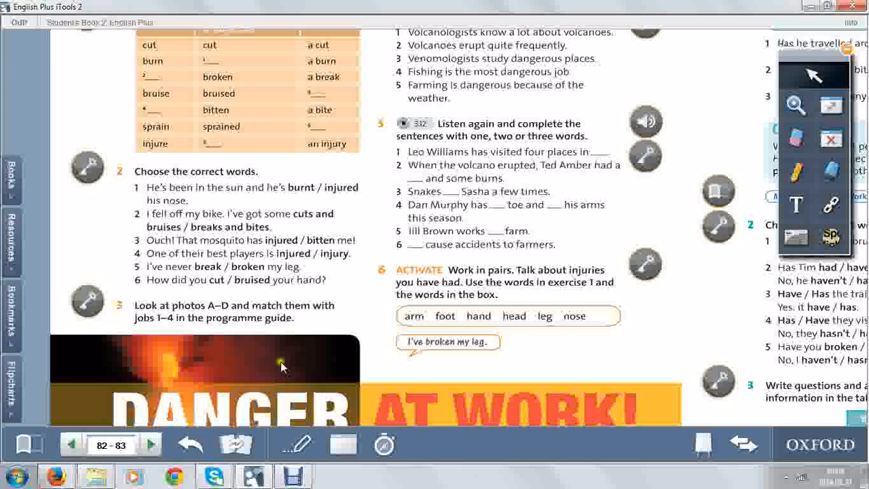
{"action": "scroll", "scroll_direction": "down", "scroll_amount": 3}
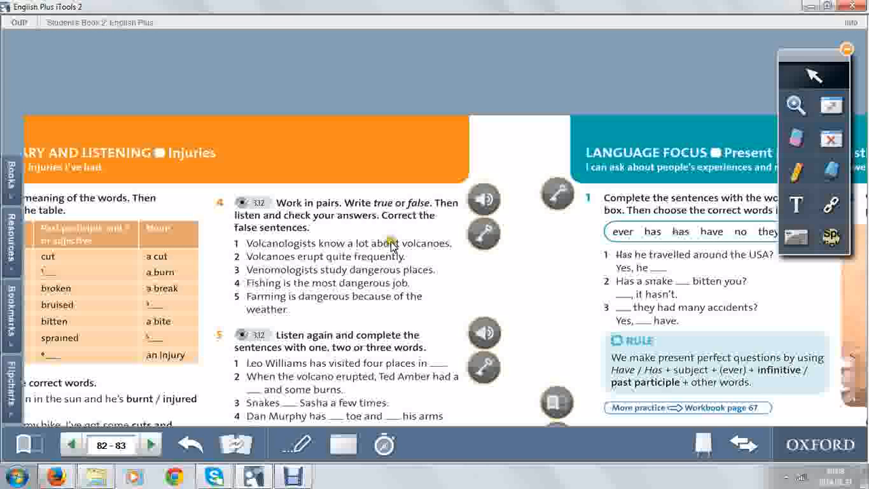
{"action": "mouse_move", "coordinate": [339, 228]}
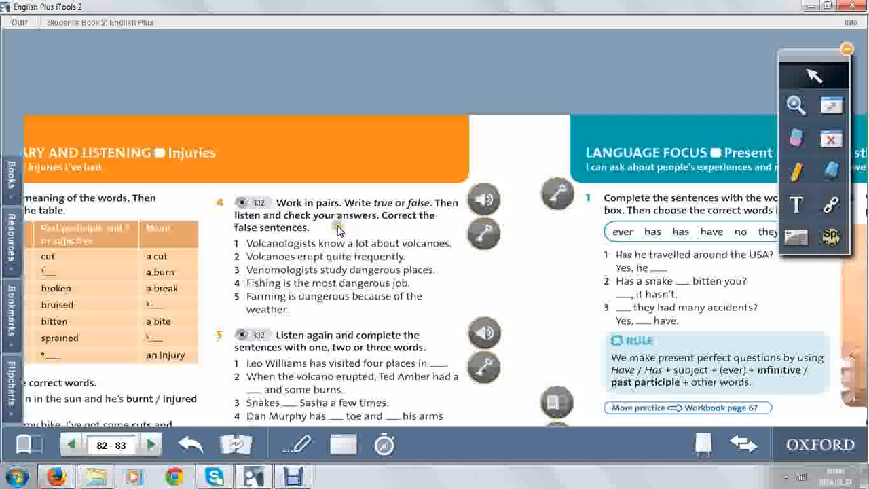
{"action": "mouse_move", "coordinate": [296, 239]}
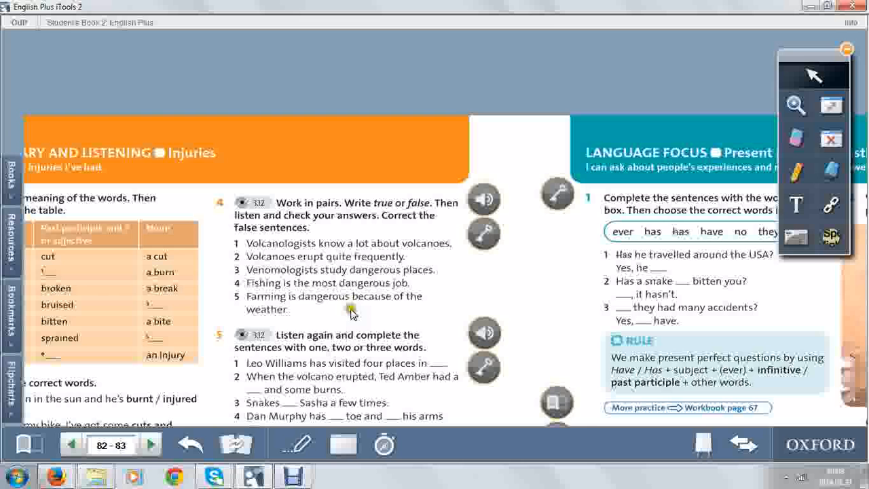
{"action": "scroll", "scroll_direction": "down", "scroll_amount": 3}
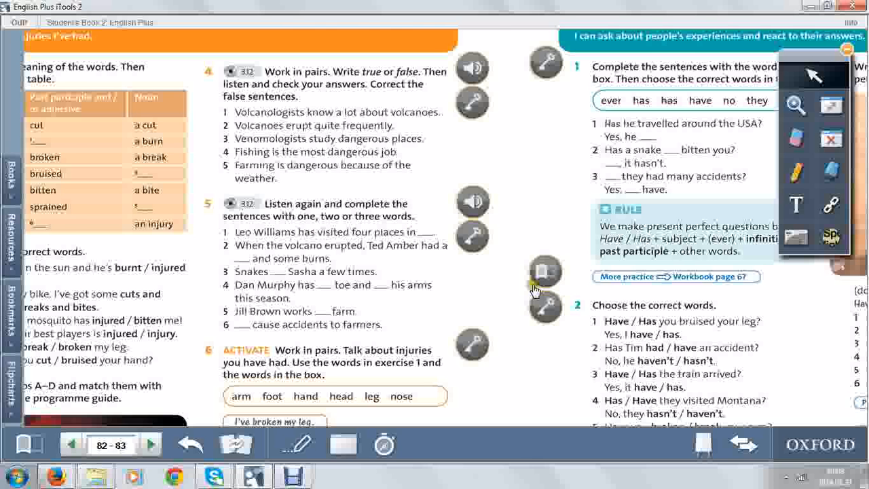
{"action": "scroll", "scroll_direction": "down", "scroll_amount": 3}
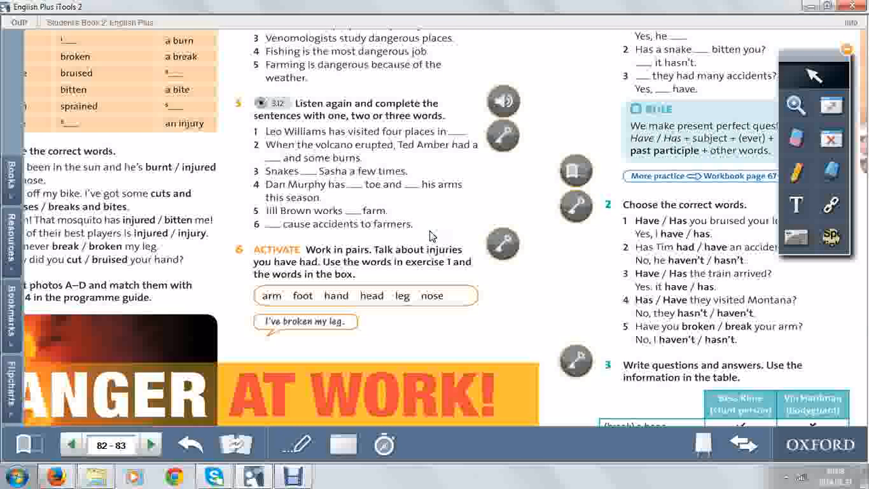
{"action": "mouse_move", "coordinate": [440, 257]}
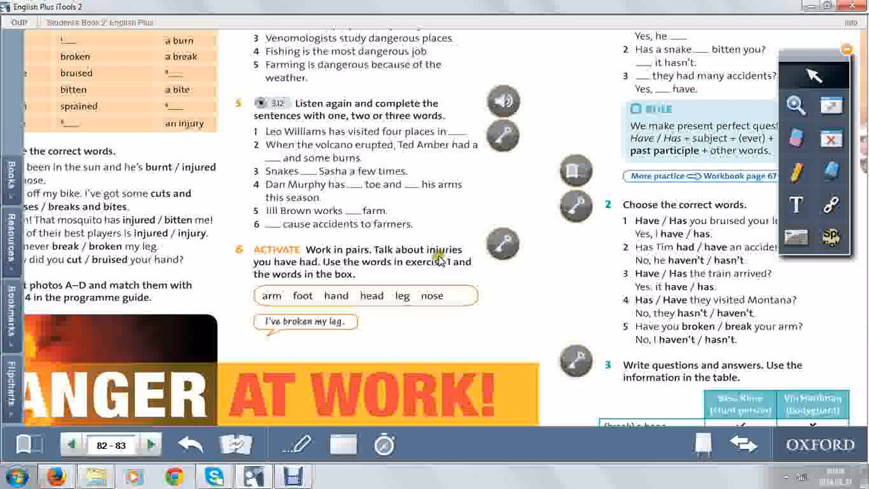
{"action": "mouse_move", "coordinate": [315, 269]}
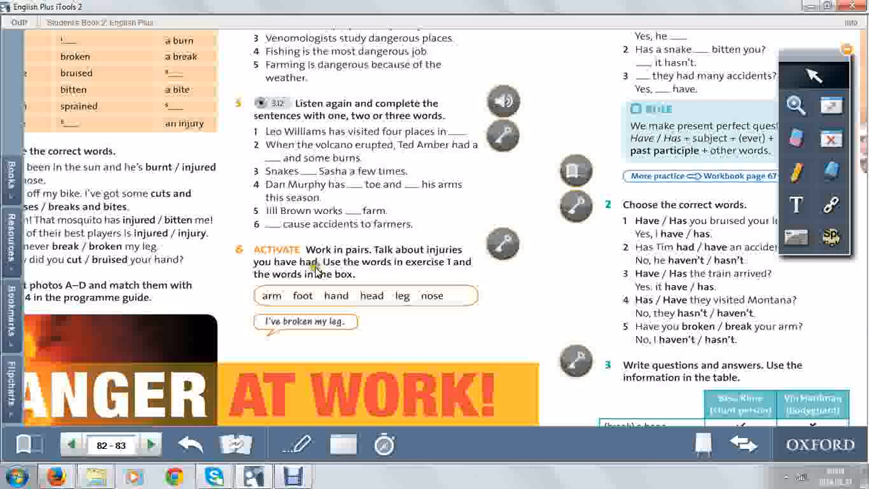
{"action": "mouse_move", "coordinate": [464, 271]}
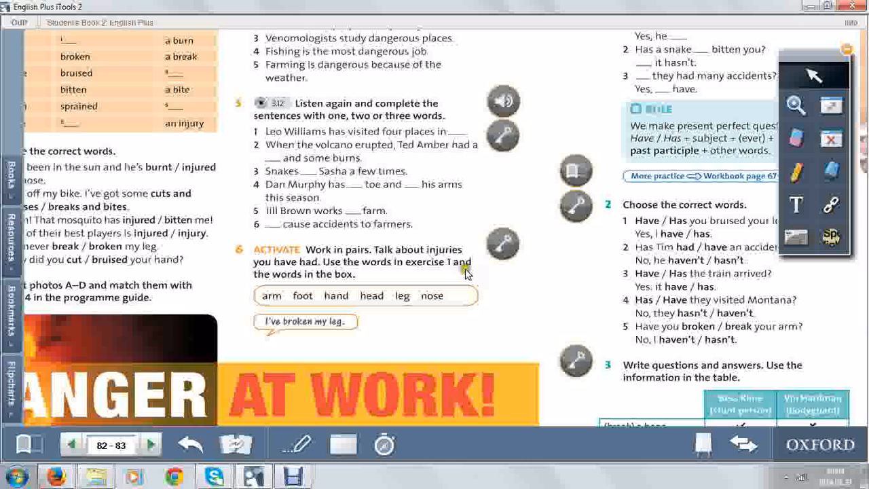
{"action": "mouse_move", "coordinate": [467, 273]}
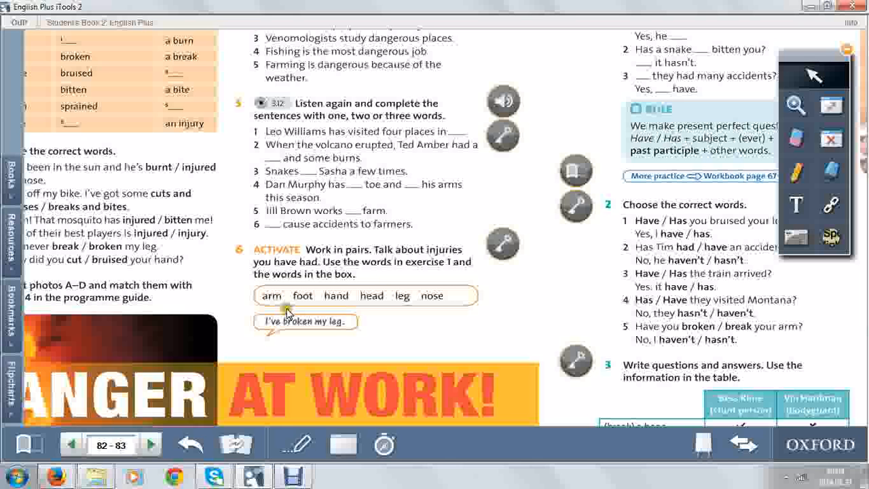
{"action": "mouse_move", "coordinate": [433, 319]}
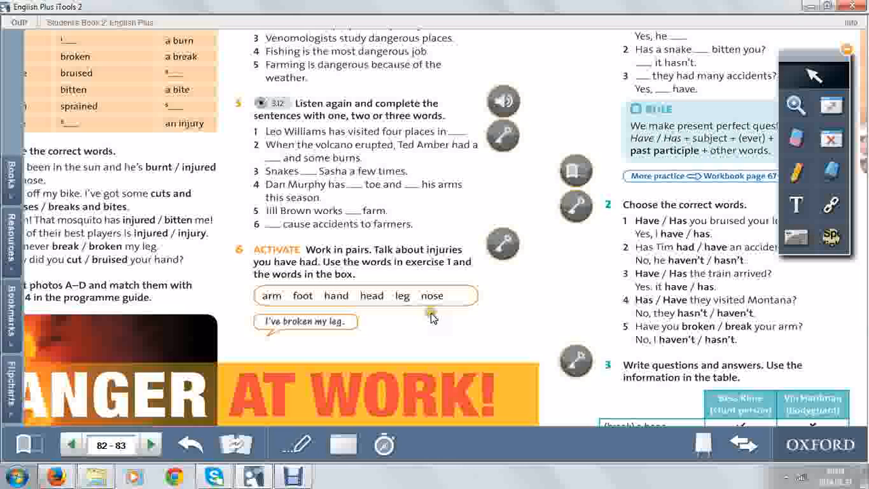
{"action": "mouse_move", "coordinate": [175, 305]}
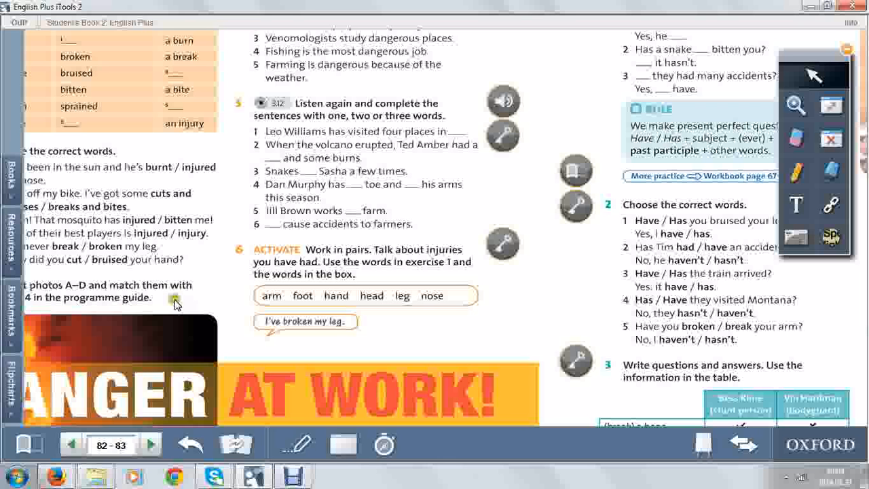
{"action": "mouse_move", "coordinate": [314, 327]}
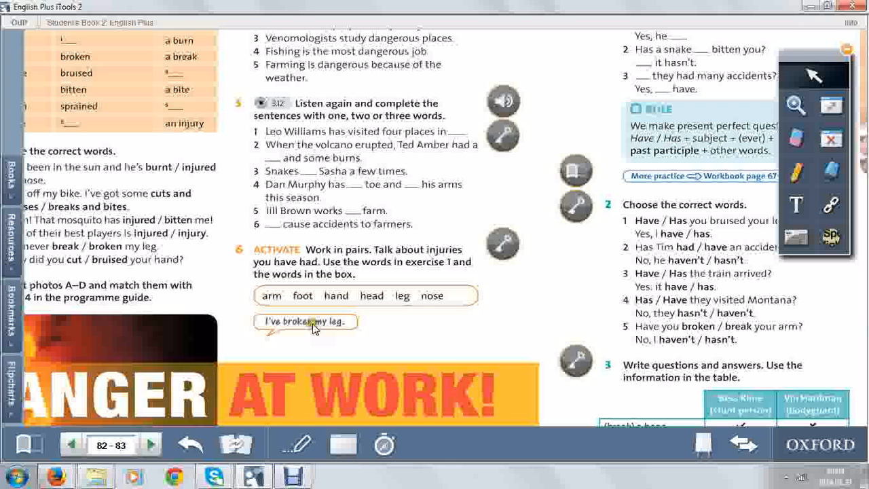
{"action": "mouse_move", "coordinate": [350, 337]}
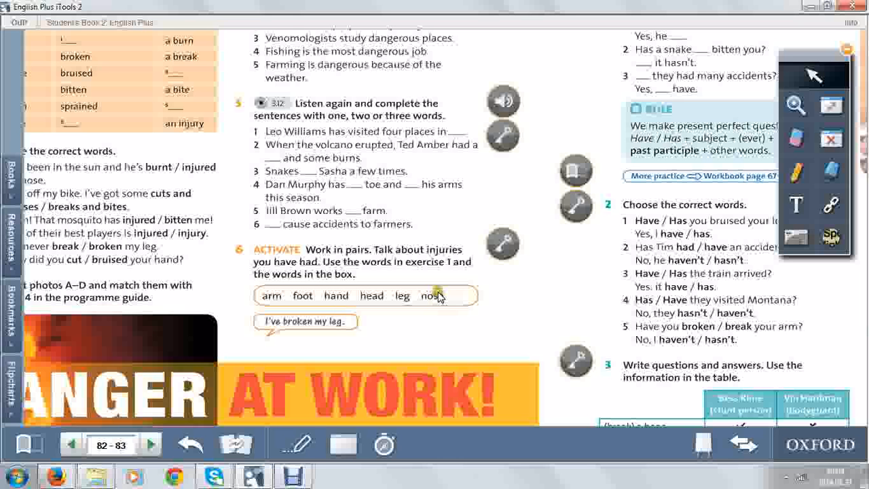
{"action": "mouse_move", "coordinate": [413, 326]}
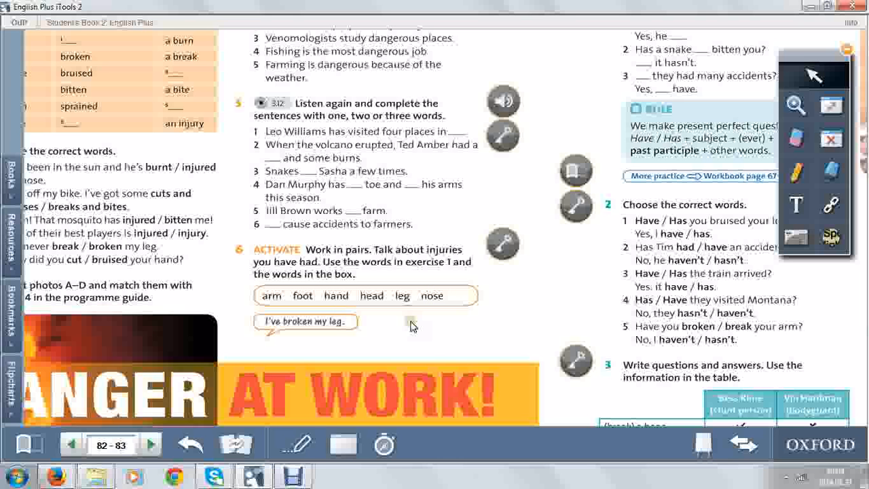
{"action": "mouse_move", "coordinate": [383, 366]}
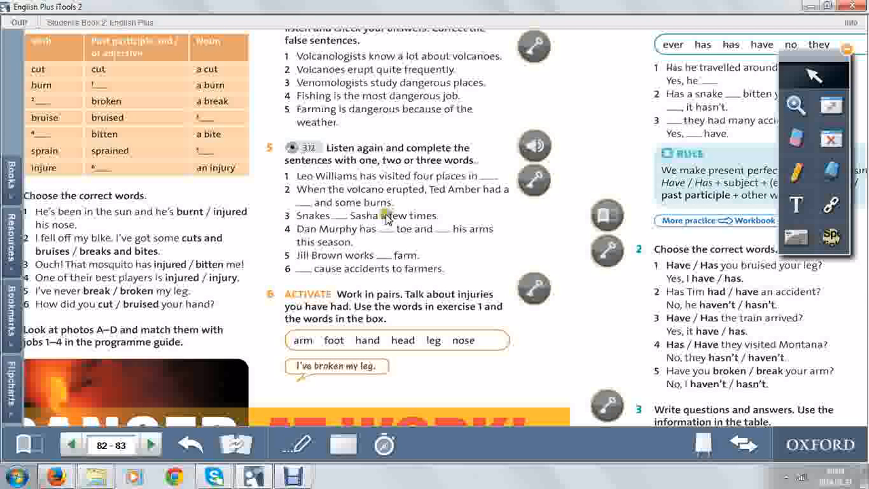
{"action": "mouse_move", "coordinate": [292, 271]}
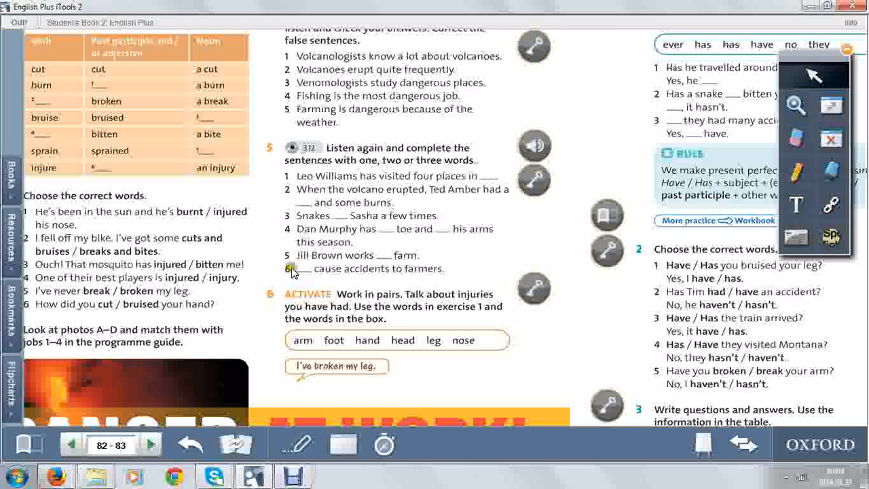